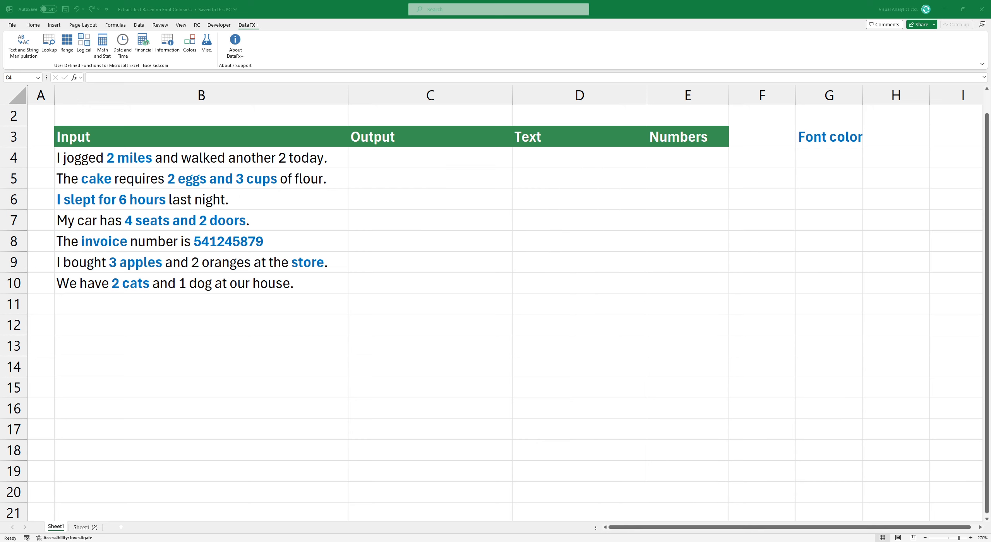
# - Enter =GETCOLORTEXT(B4,$G$3,", ") in C4 so the blue-font words appear comma-separated down to C10
pyautogui.click(429, 157)
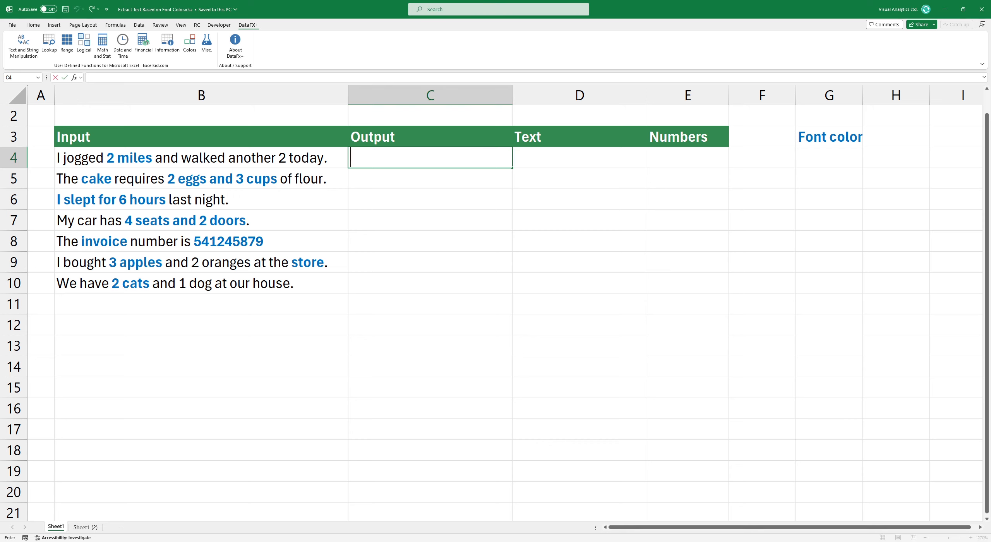
pyautogui.write('=GETCOLORTEXT(')
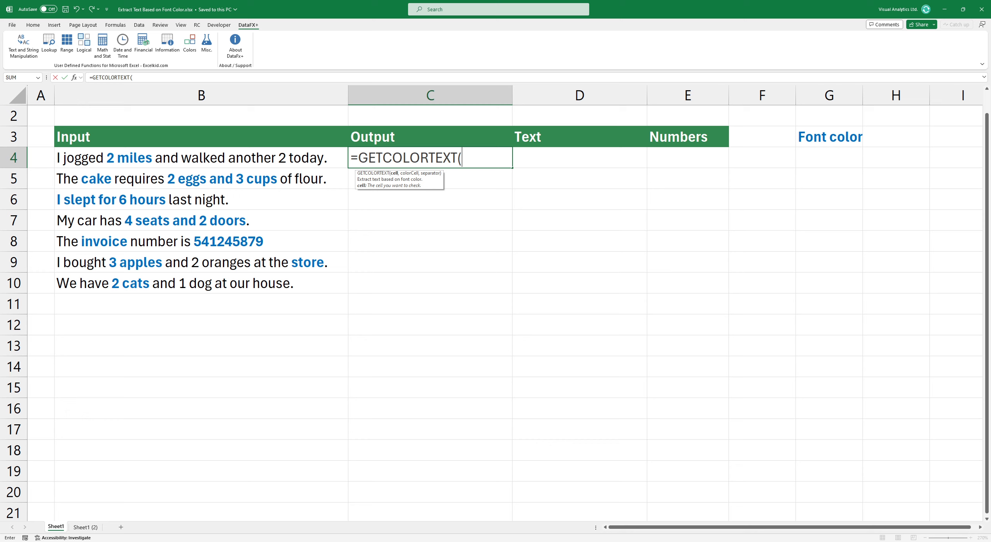
pyautogui.click(201, 157)
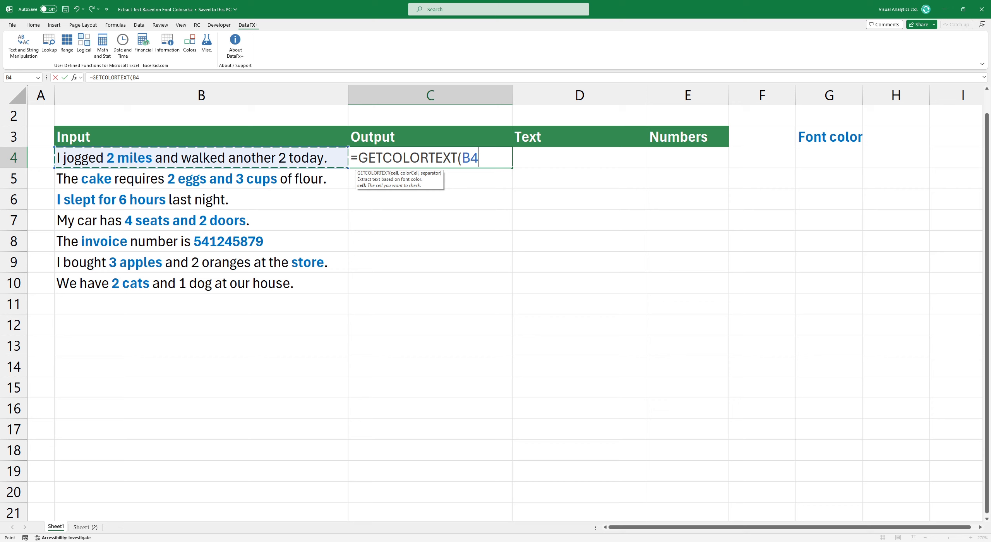
pyautogui.write(',')
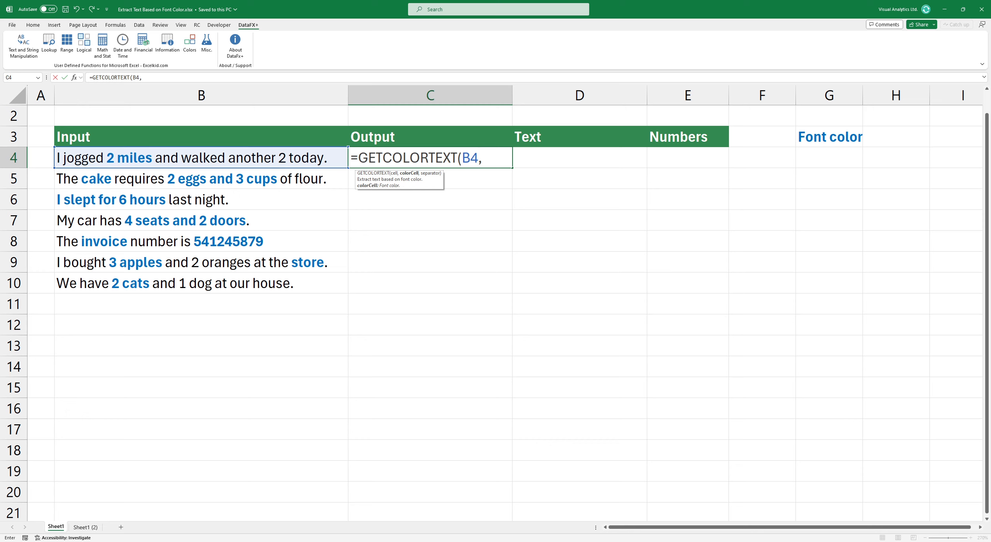
pyautogui.click(828, 136)
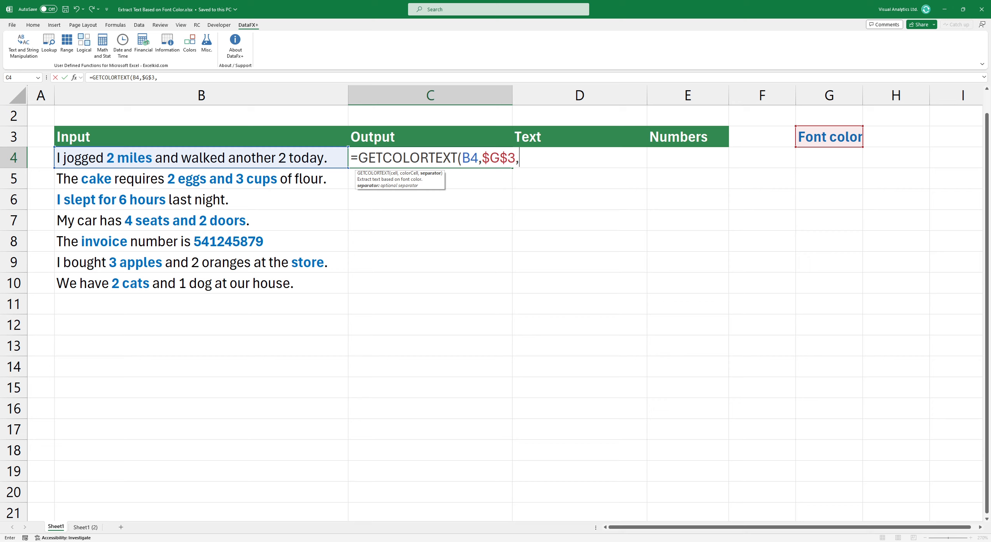
pyautogui.write('"')
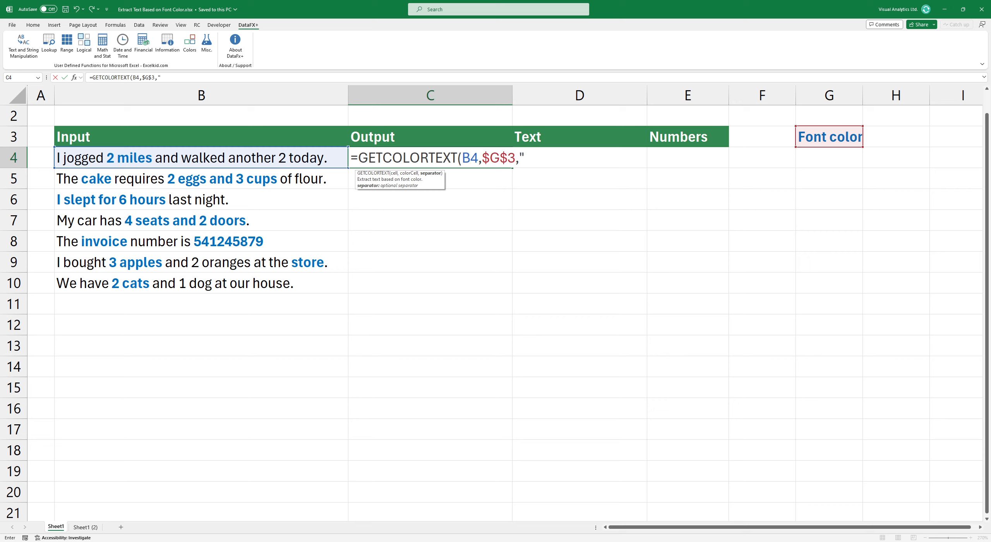
pyautogui.write(',')
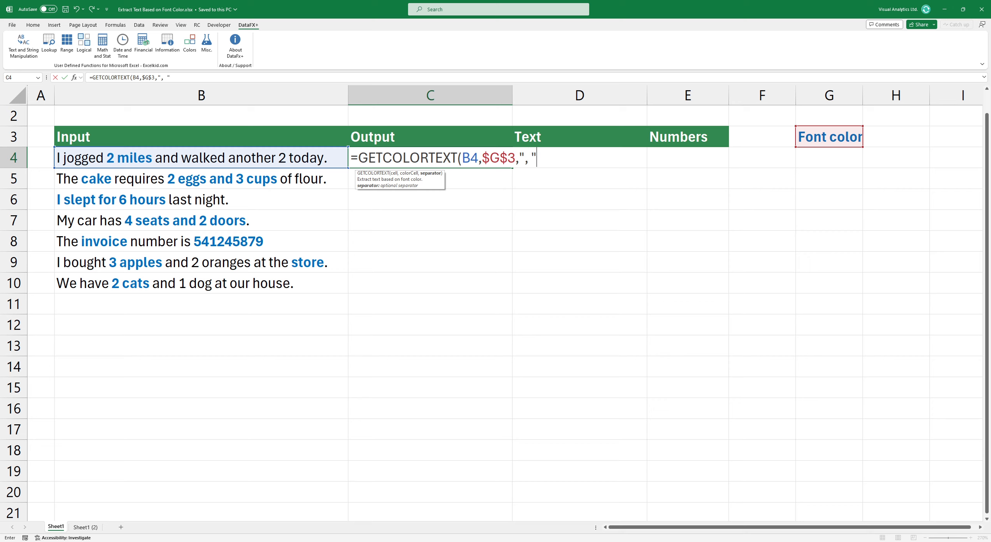
pyautogui.write(')')
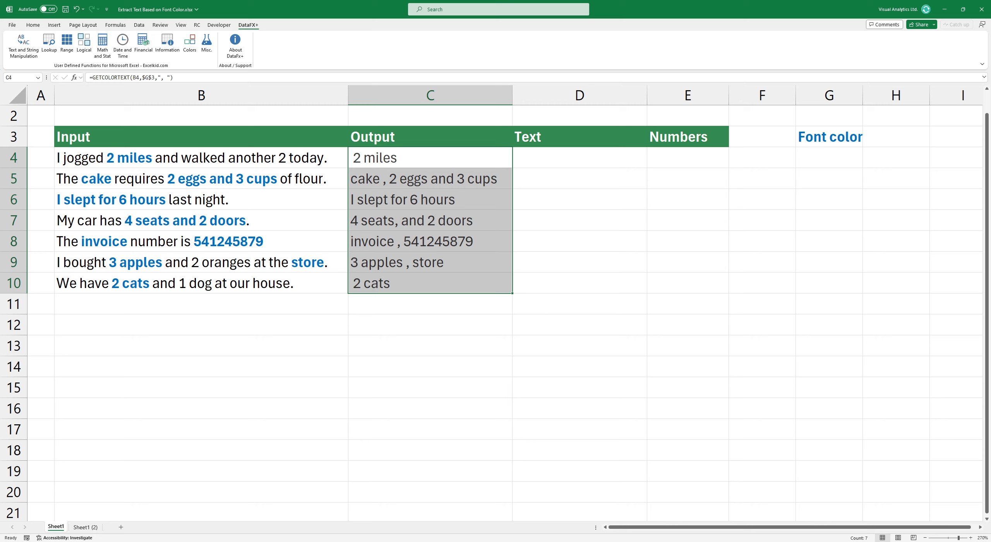
# - Enter =GETTEXT(C4) in D4 to strip numbers from Output, then begin GETNUMBERS for the Numbers column
pyautogui.write('=GETTEXT(')
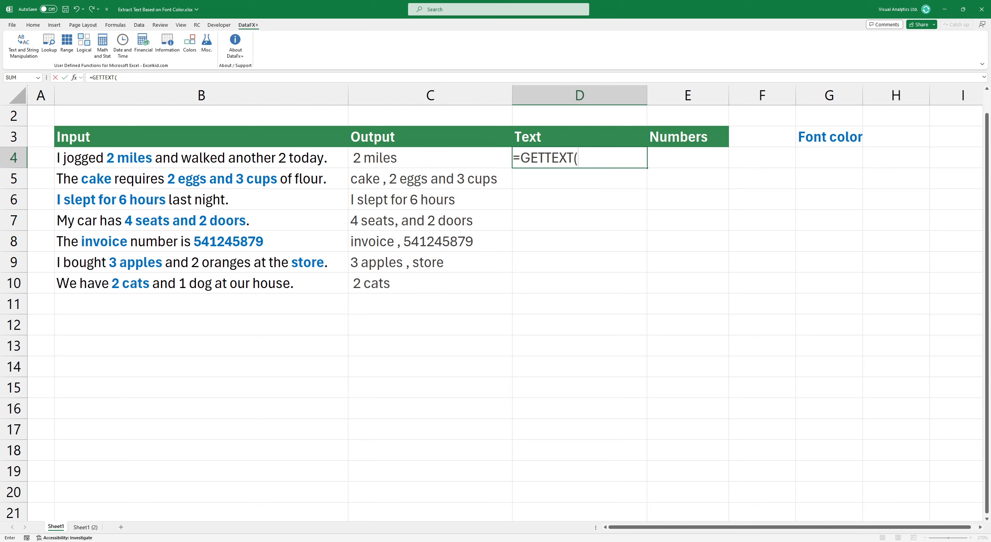
pyautogui.click(429, 157)
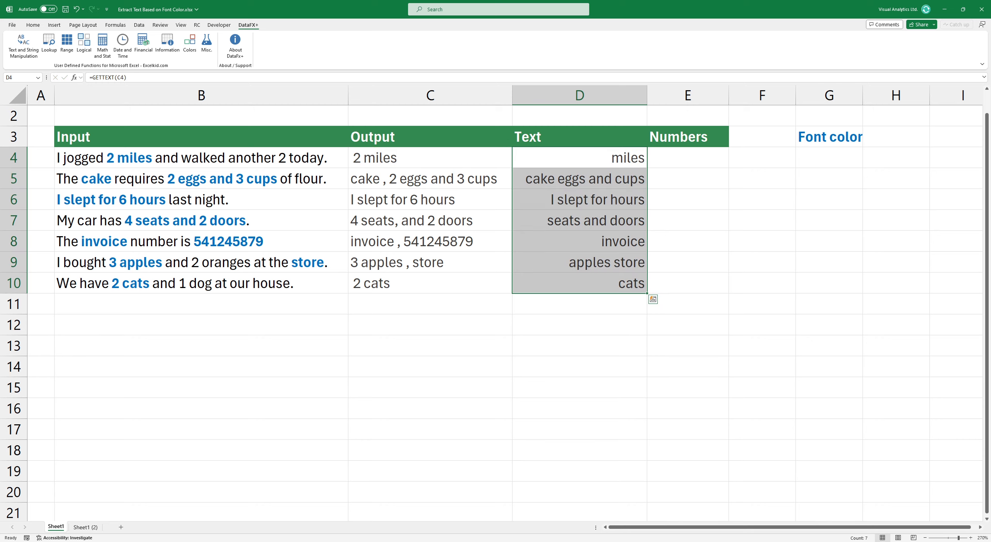
pyautogui.write('=GETNUMBERS(')
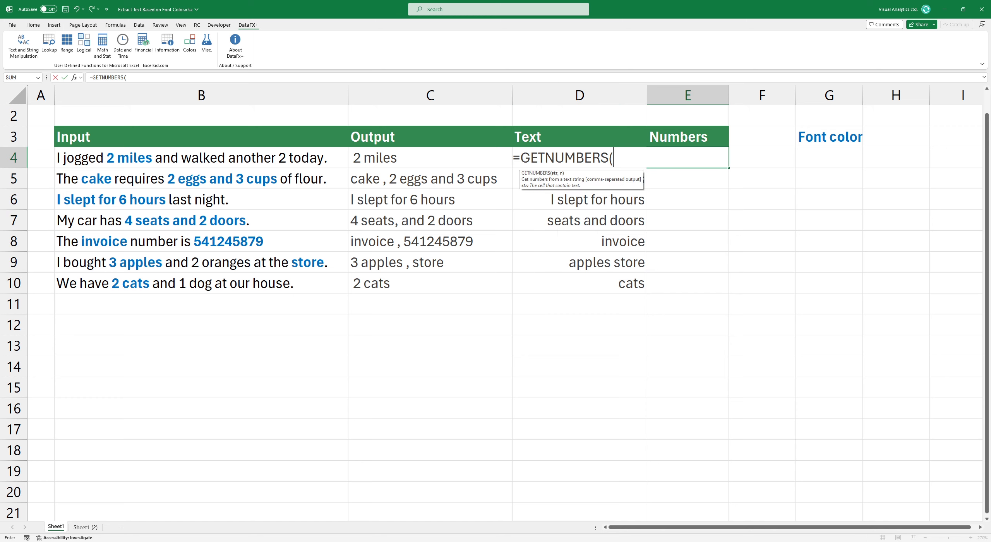
# - Complete =GETNUMBERS(C4) in E4, filling E4:E10 with numbers such as 2, 3 and 541245879
pyautogui.click(429, 157)
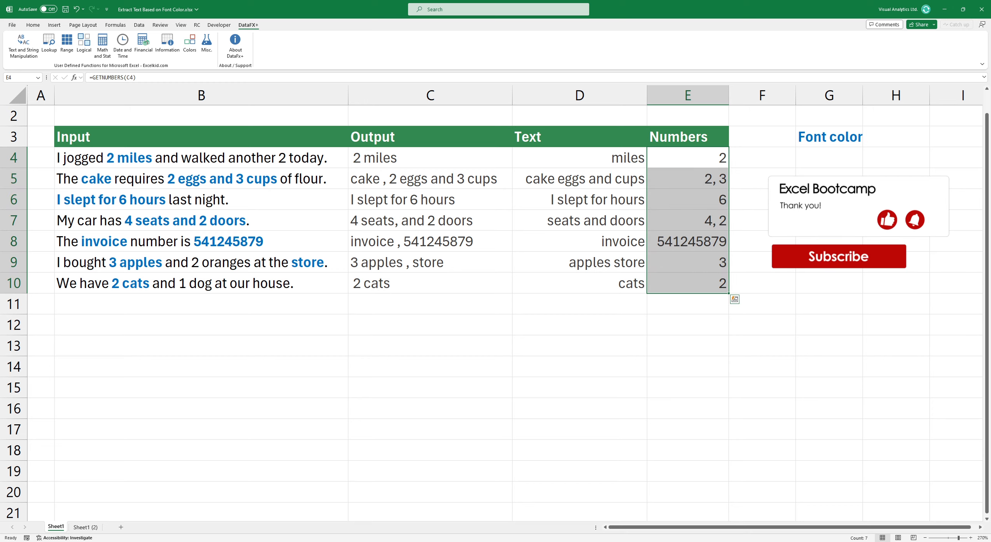
pyautogui.click(686, 136)
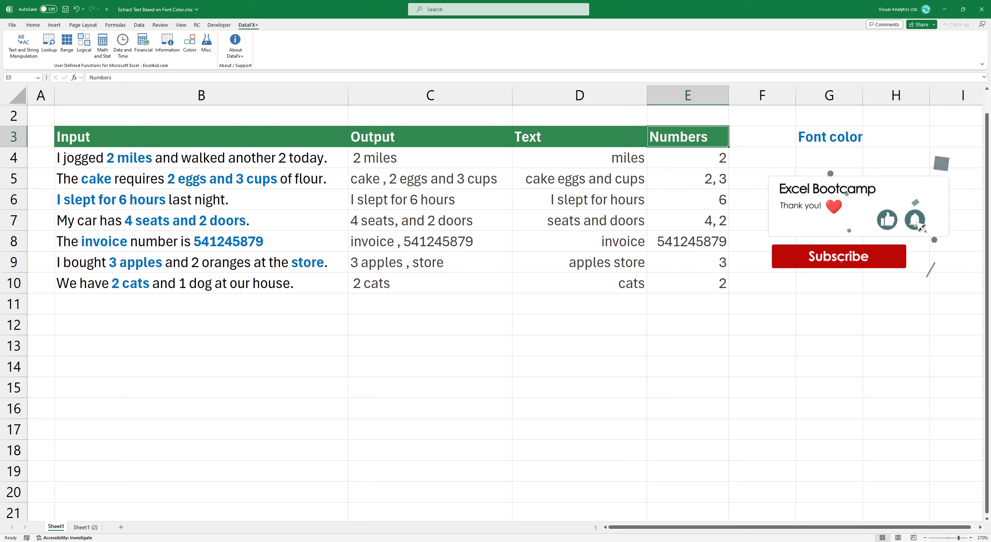